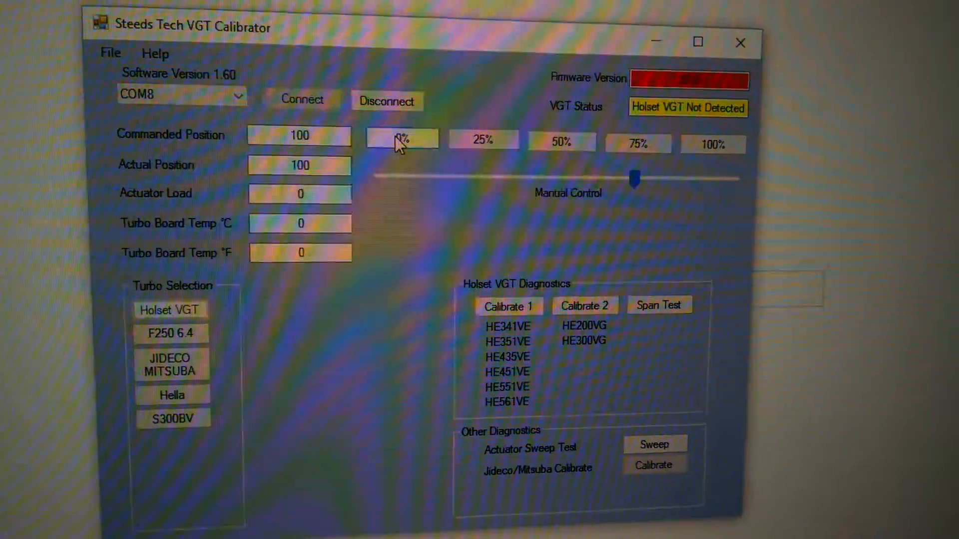
Command the Holset VGT actuator to the 0% position.
{"action": "left_click", "coordinate": [553, 145]}
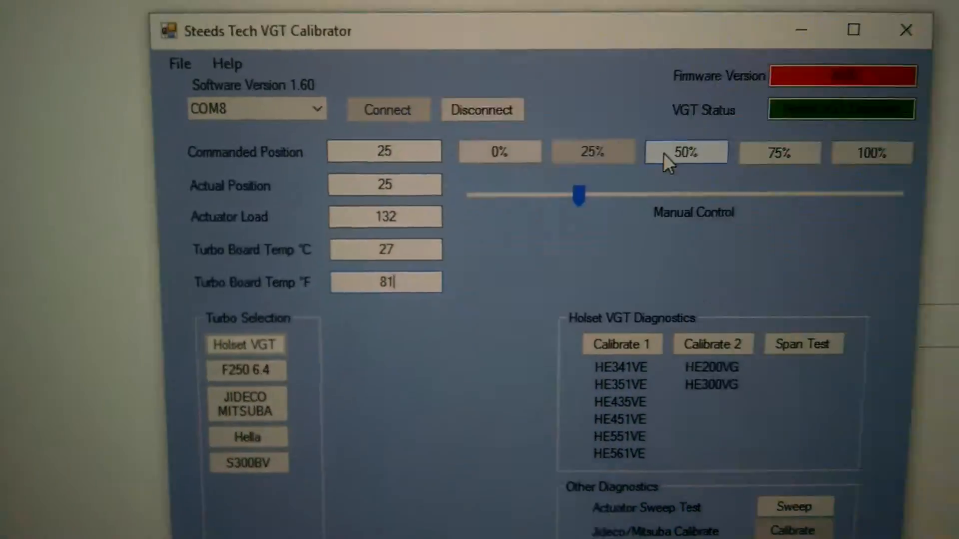
Command the actuator to the 50% position.
{"action": "left_click", "coordinate": [685, 152]}
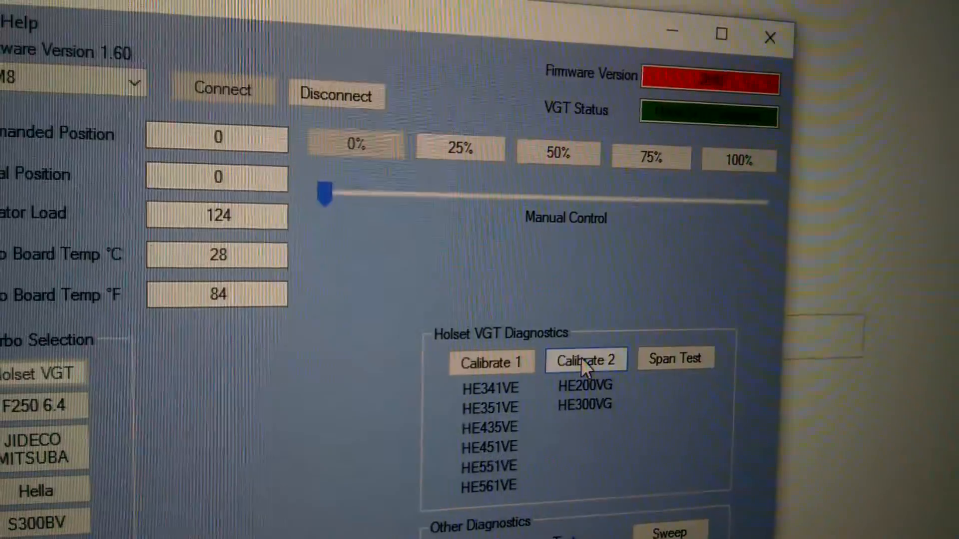
{"action": "left_click", "coordinate": [584, 360]}
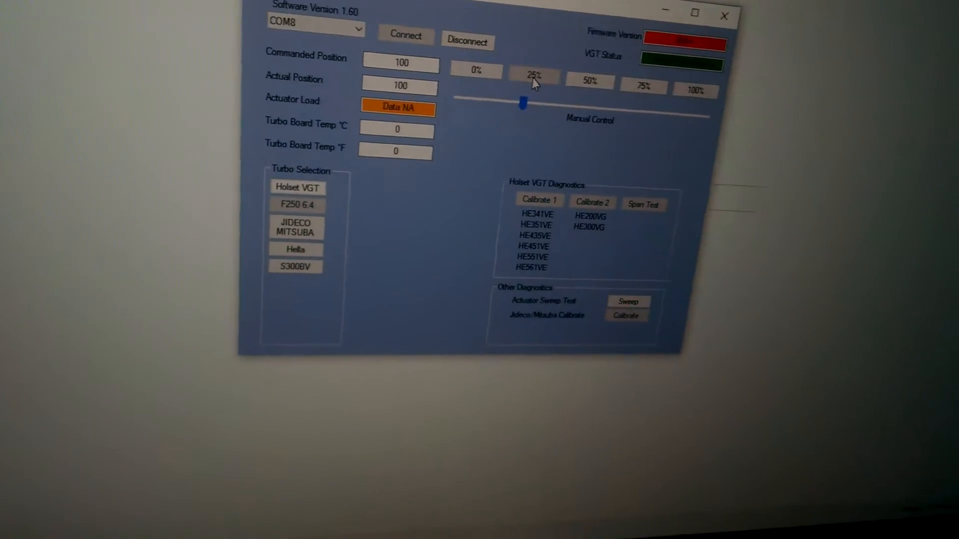
Send the actuator to 25% using the preset above the Manual Control slider.
{"action": "left_click", "coordinate": [637, 84]}
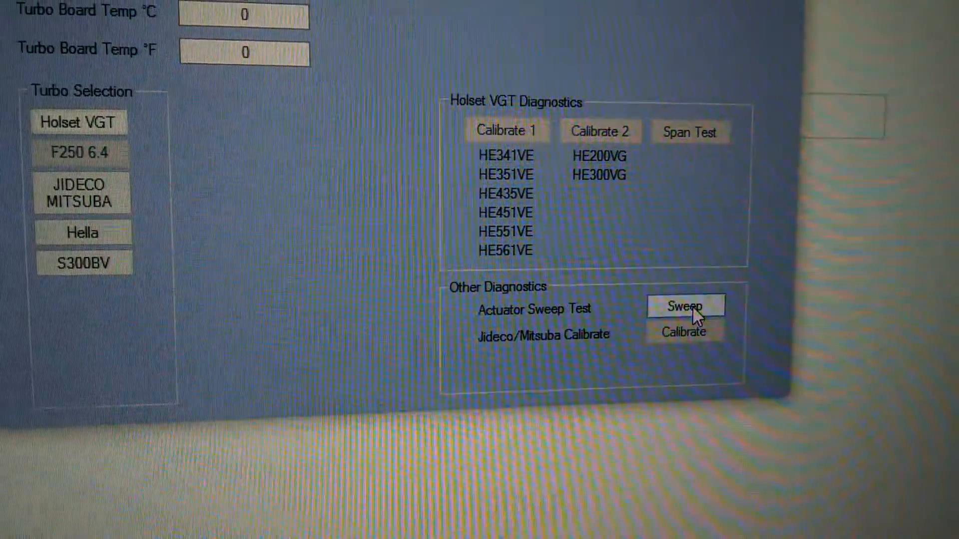
Start the Actuator Sweep Test under Other Diagnostics.
{"action": "left_click", "coordinate": [685, 305]}
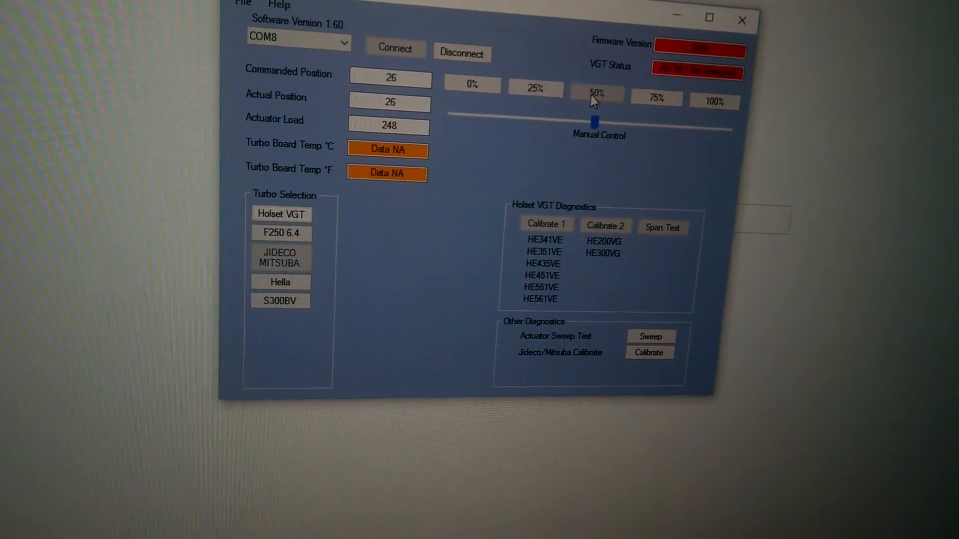
Step the actuator through 75%, 100% and 0% positions, finishing at 25%.
{"action": "left_click", "coordinate": [656, 99]}
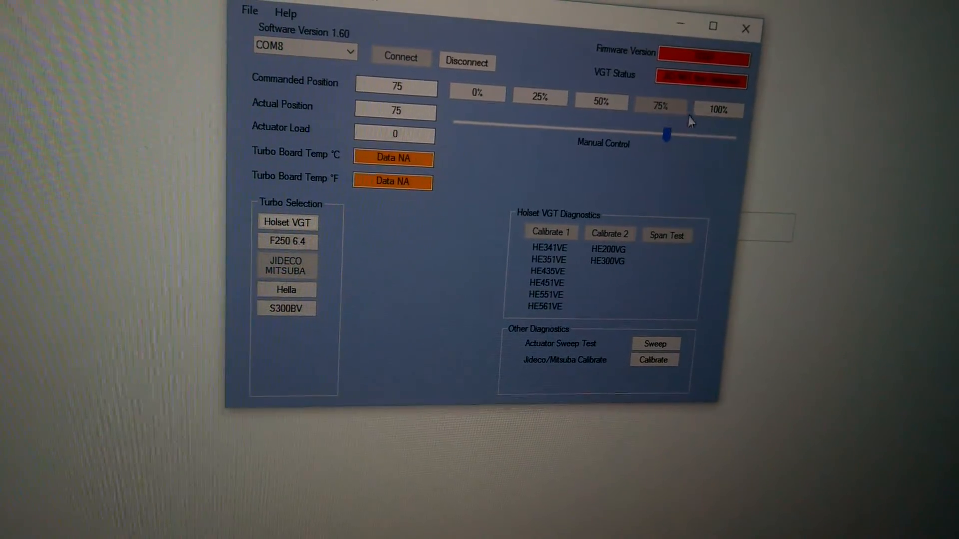
{"action": "left_click", "coordinate": [718, 110]}
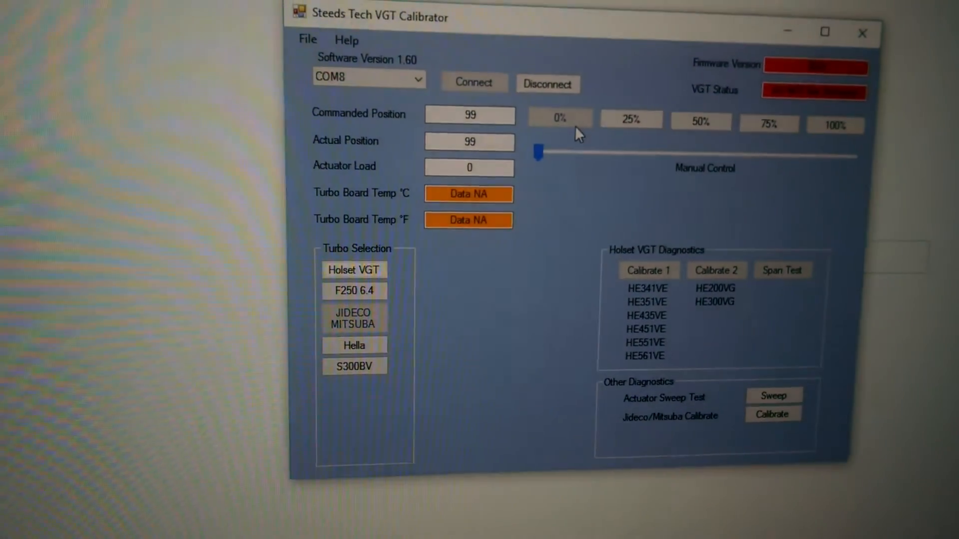
{"action": "left_click", "coordinate": [631, 120]}
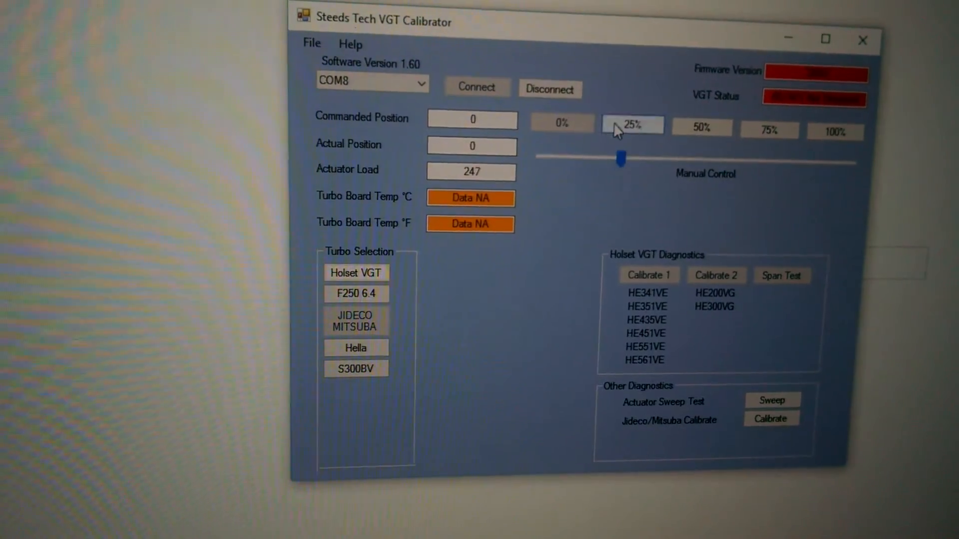
{"action": "left_click", "coordinate": [632, 124]}
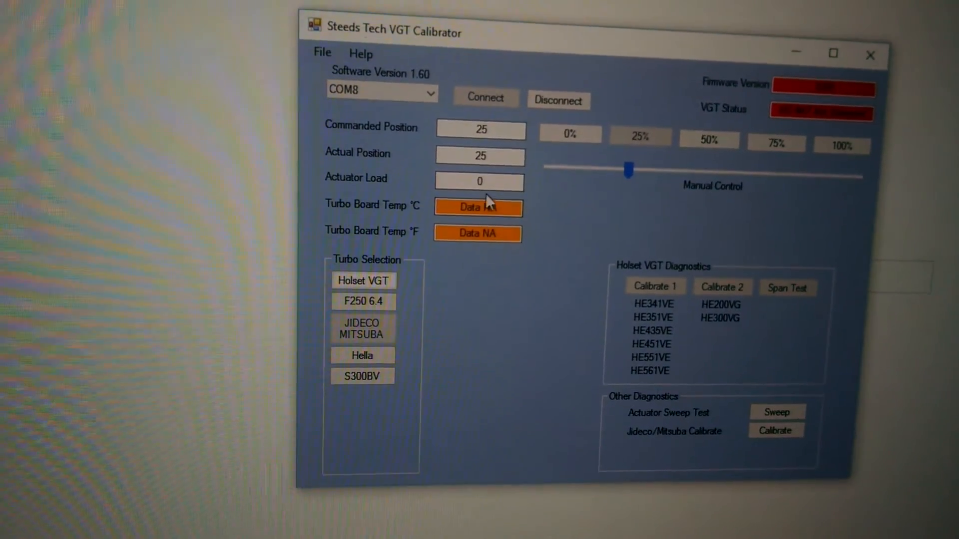